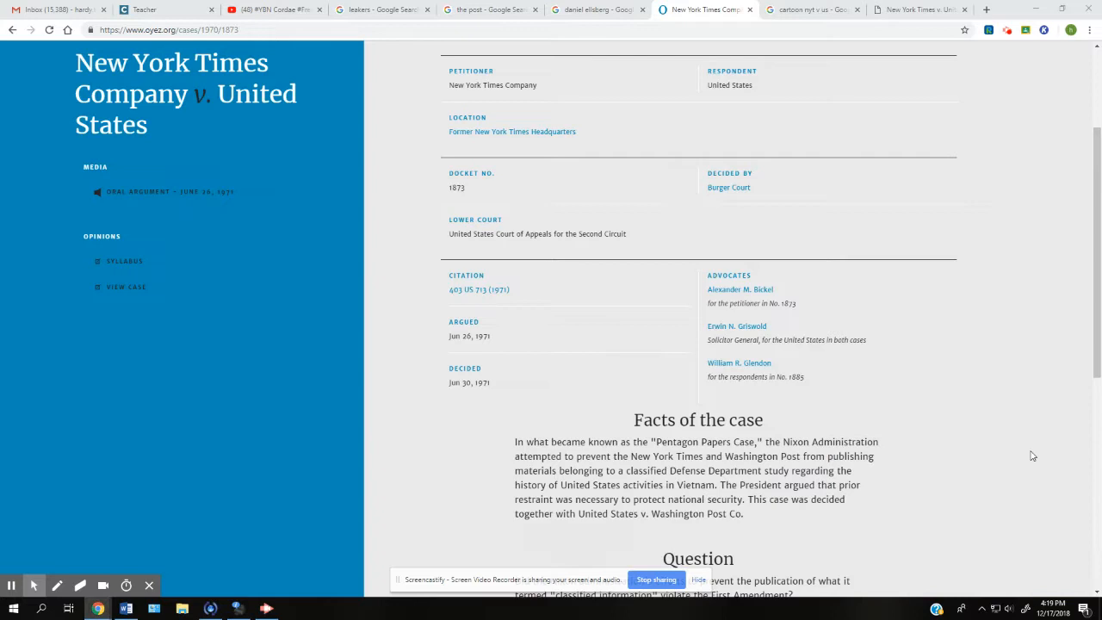
Scroll the Oyez New York Times v. United States page to its facts, question and conclusion
scroll("up", 3)
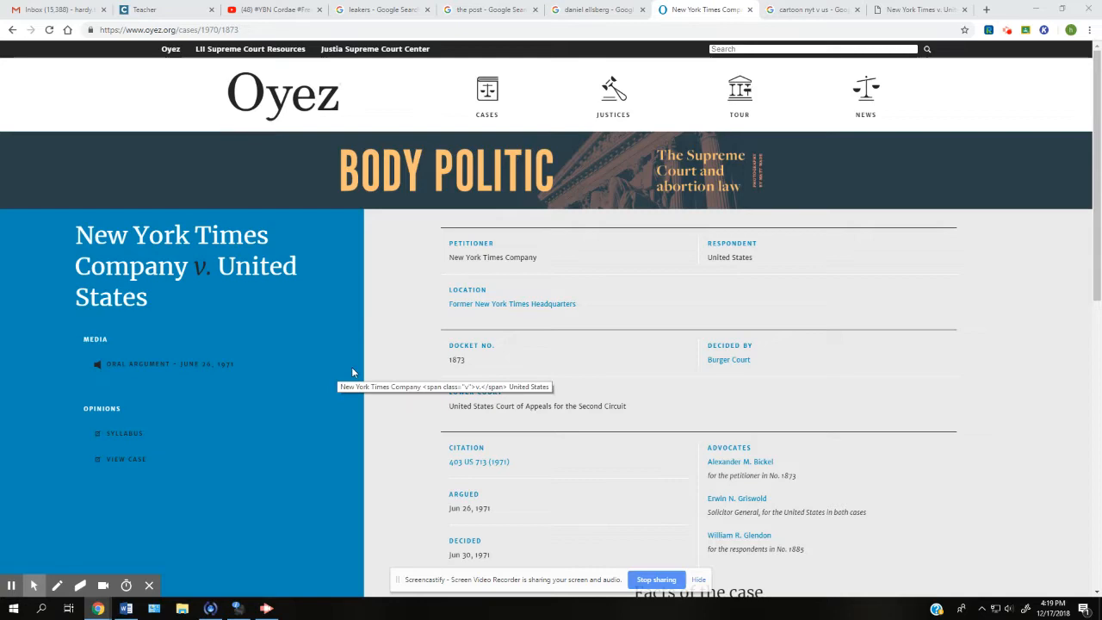
scroll("down", 3)
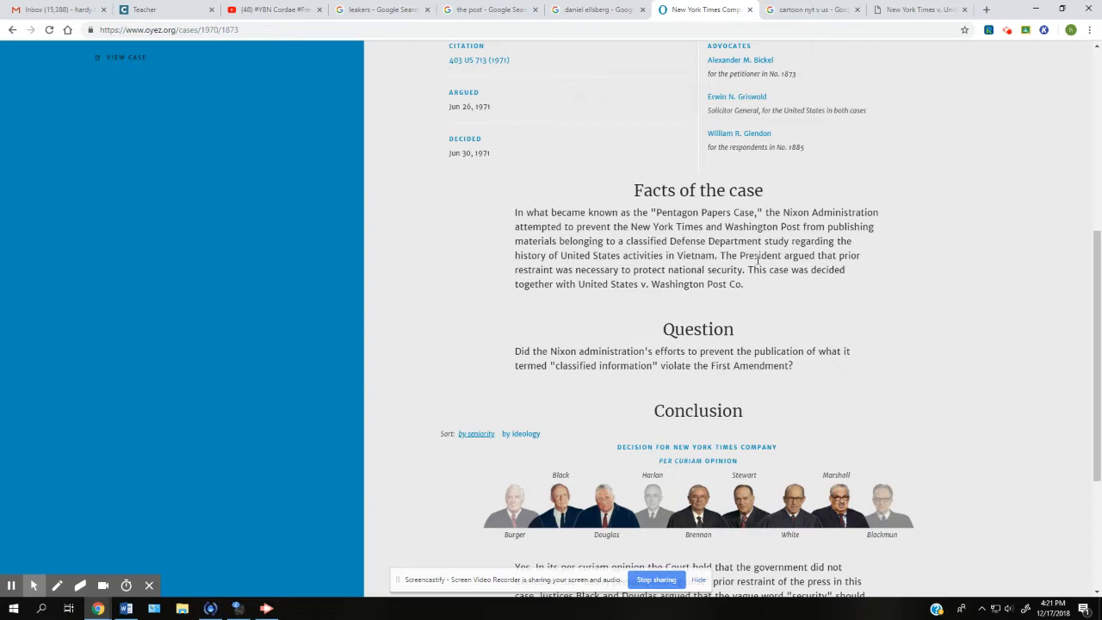
left_click_drag(836, 255, 554, 270)
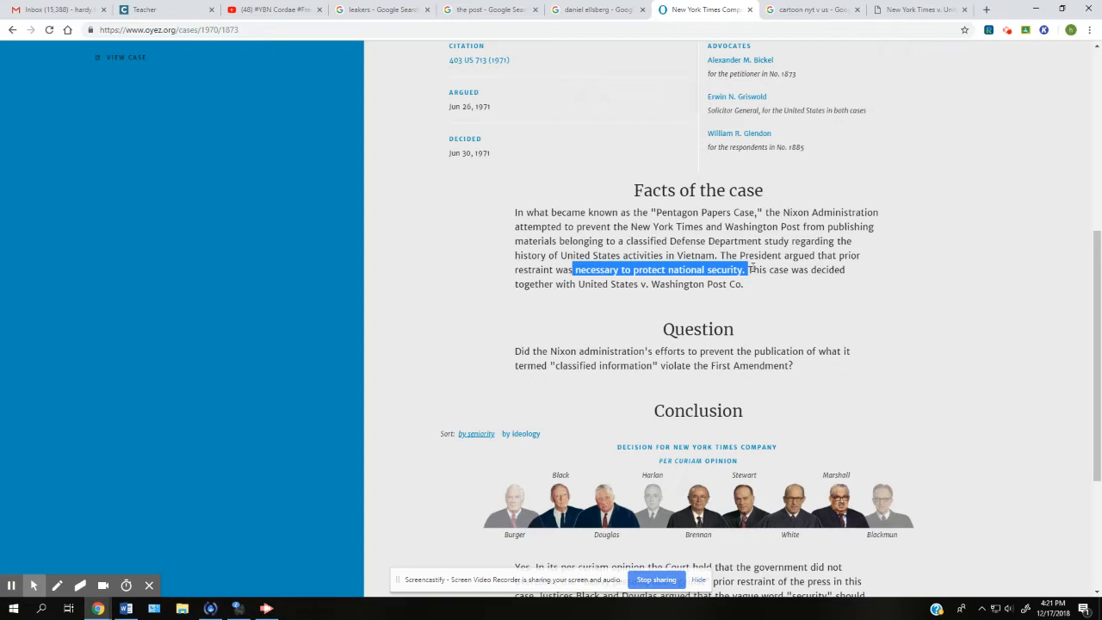
left_click(751, 270)
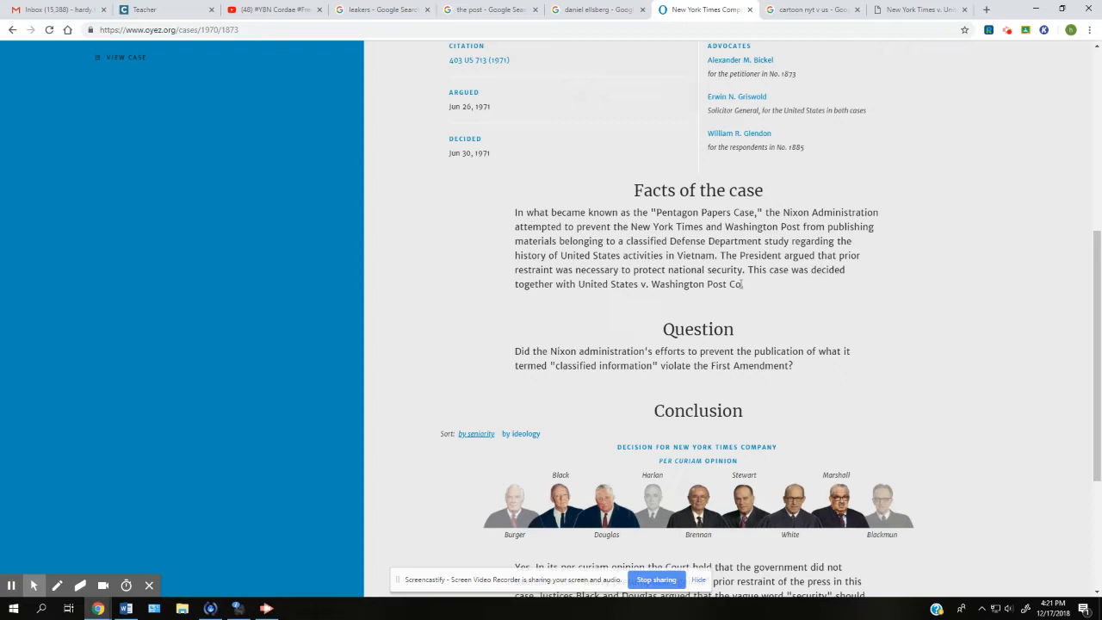
left_click(489, 9)
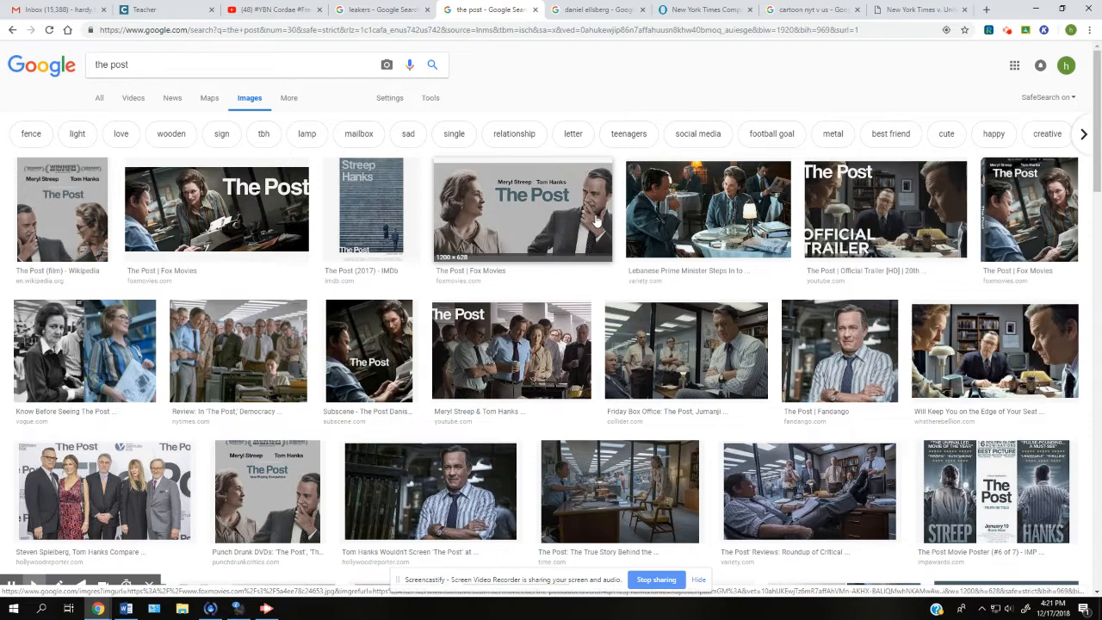
mouse_move(478, 222)
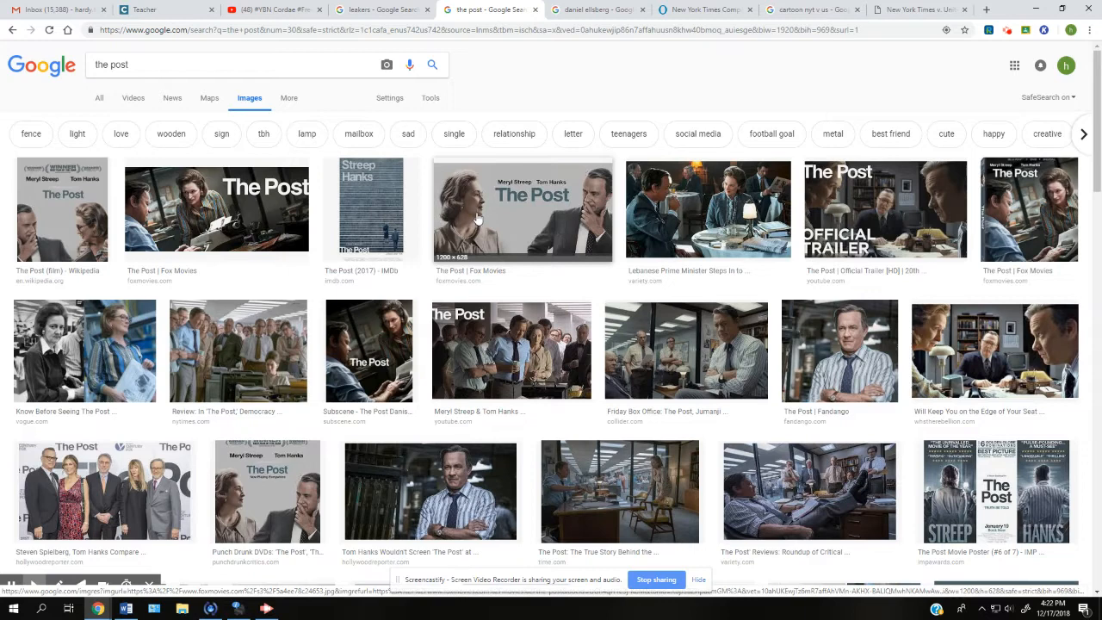
mouse_move(586, 228)
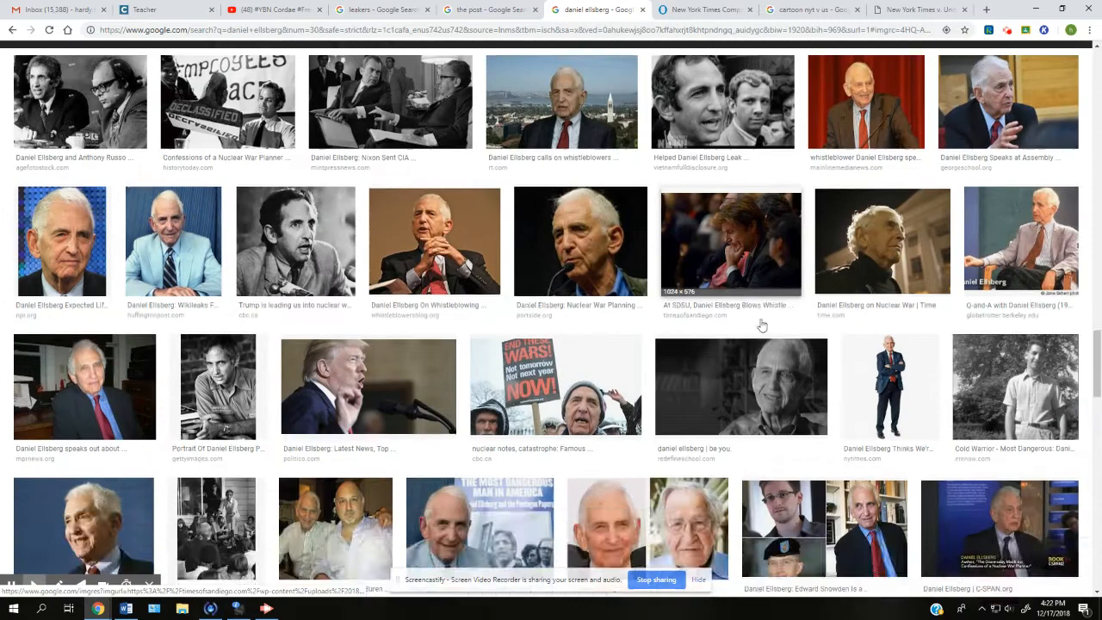
Browse down through the Daniel Ellsberg photo results, then move to the cartoon search tab
scroll("down", 3)
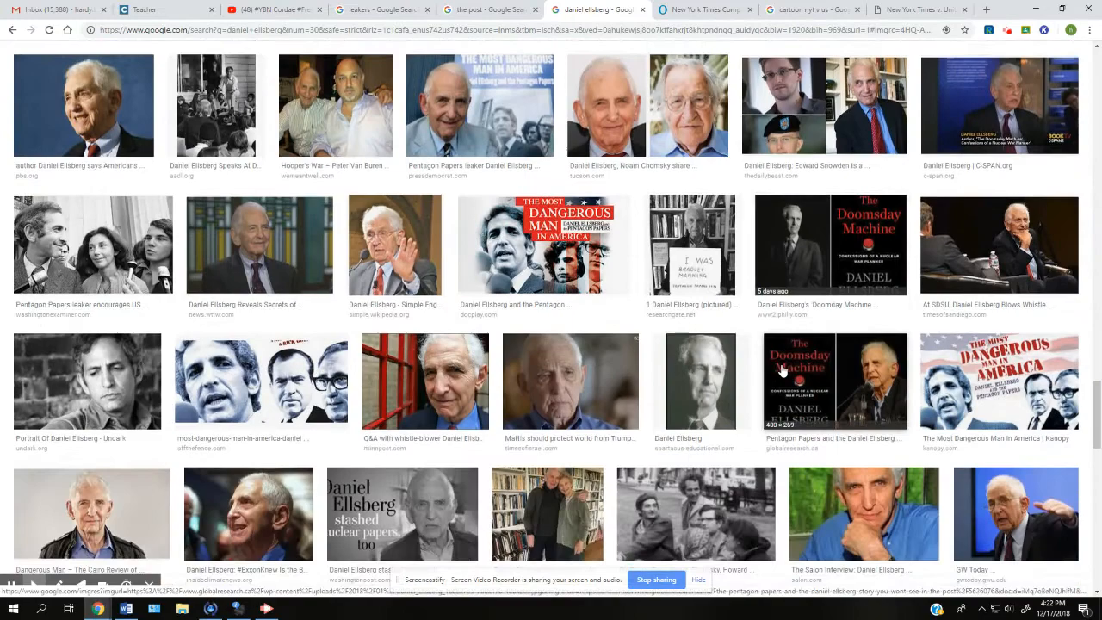
scroll("down", 3)
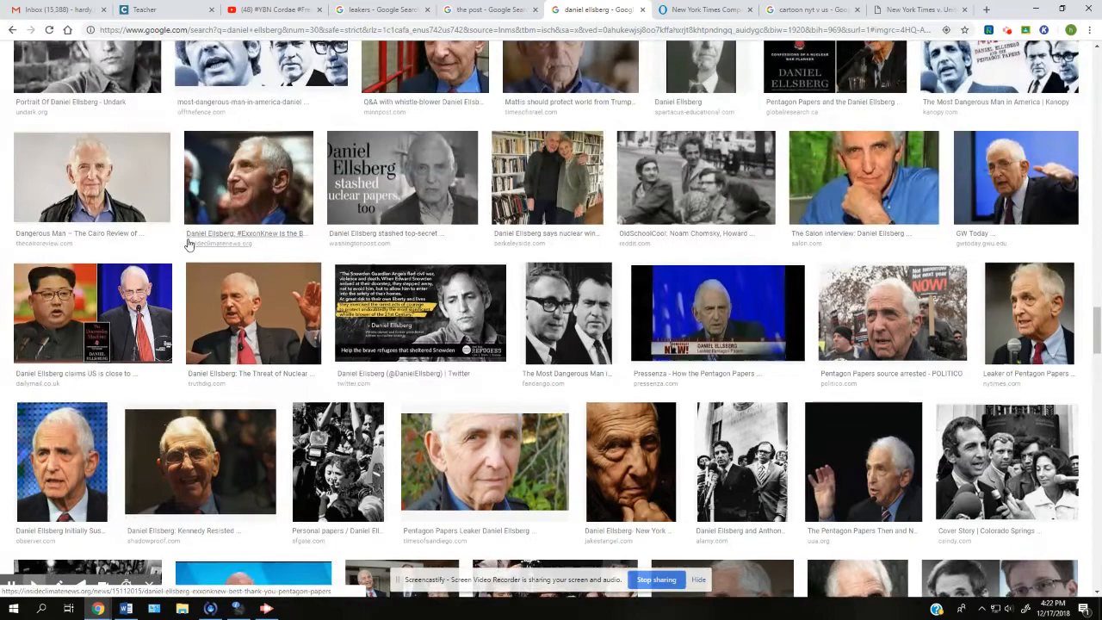
scroll("down", 3)
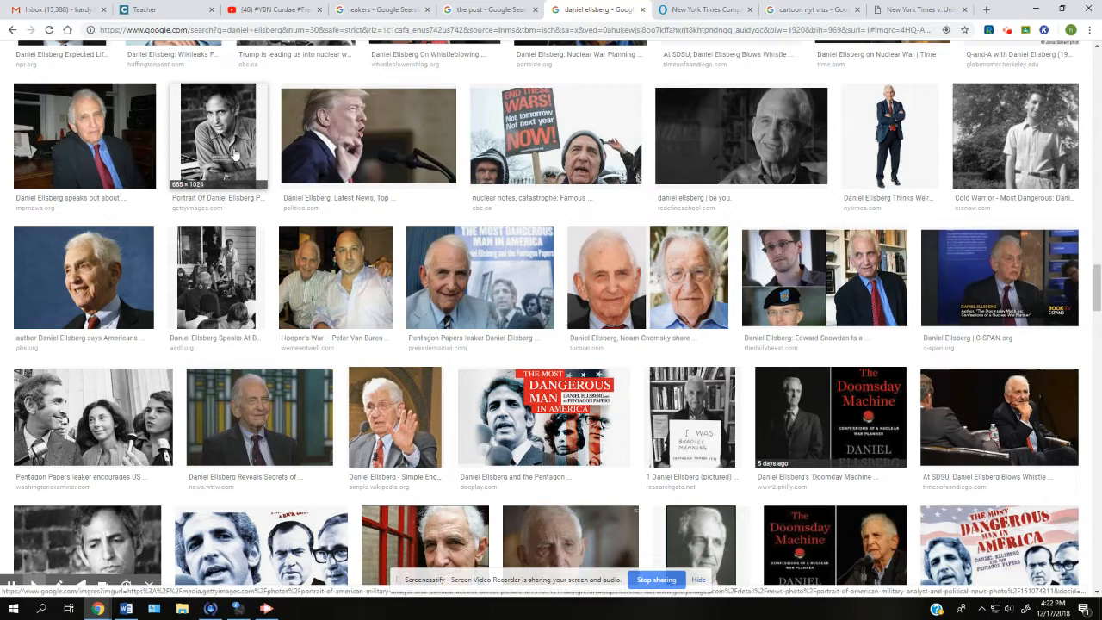
mouse_move(93, 416)
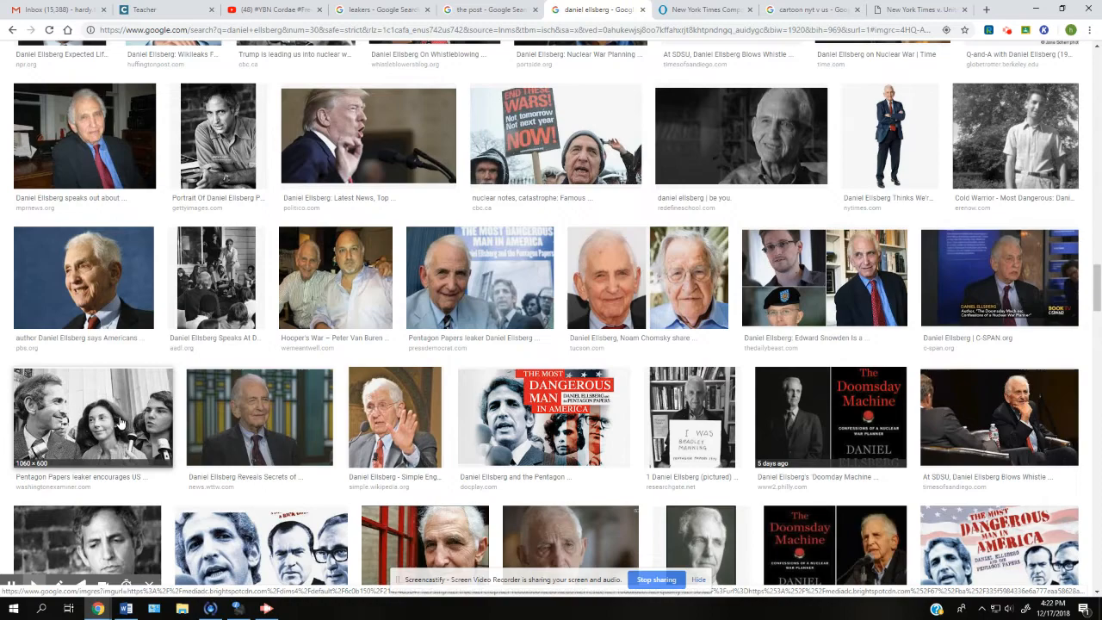
scroll("down", 3)
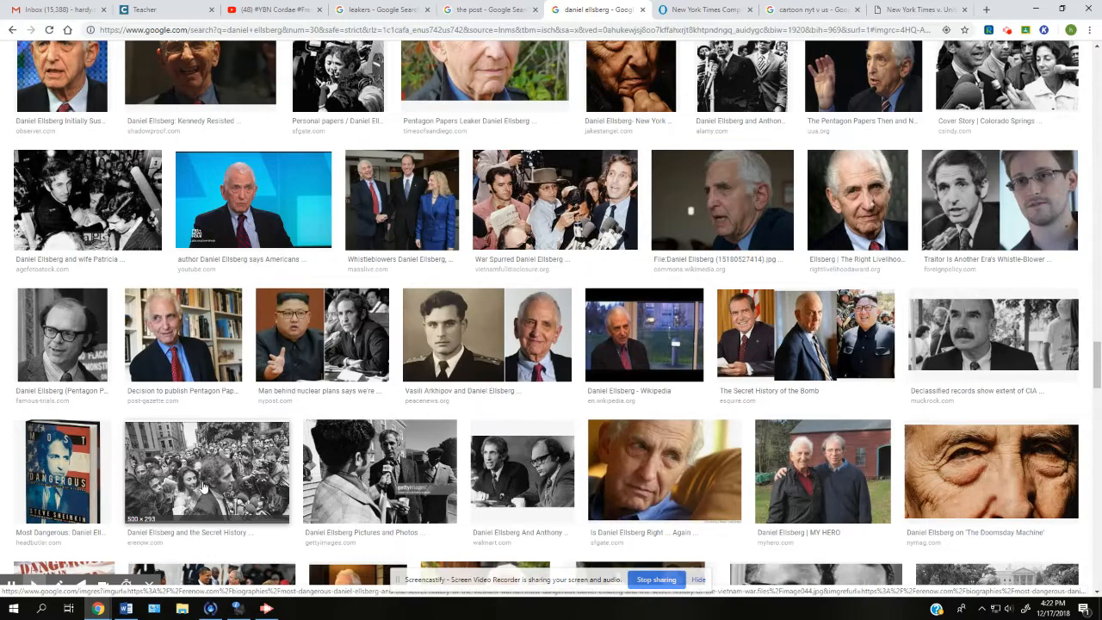
scroll("down", 3)
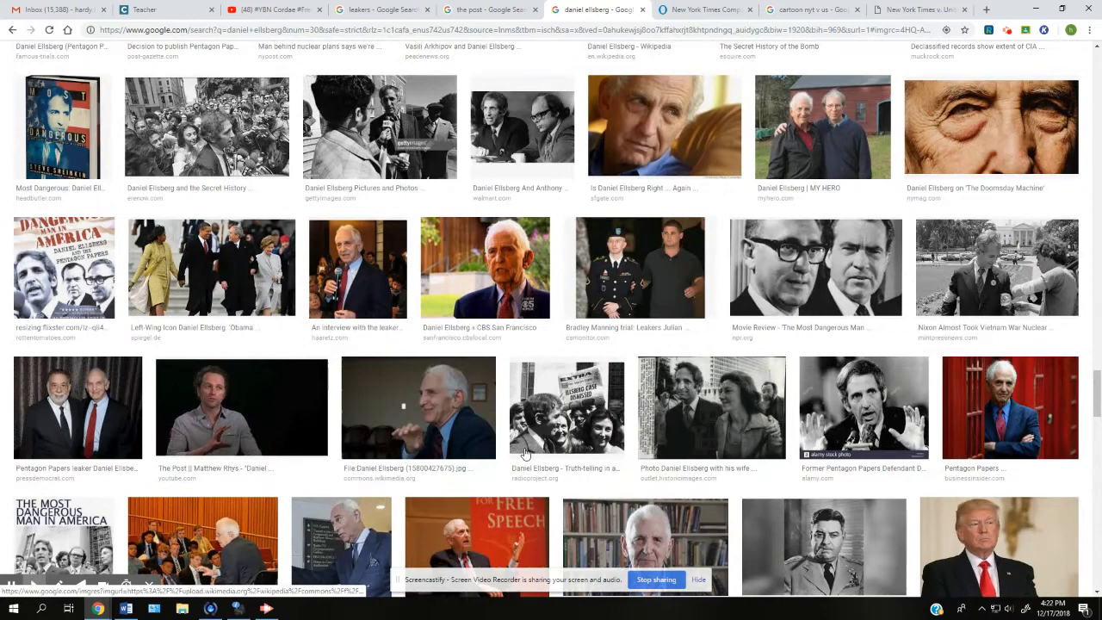
left_click(809, 9)
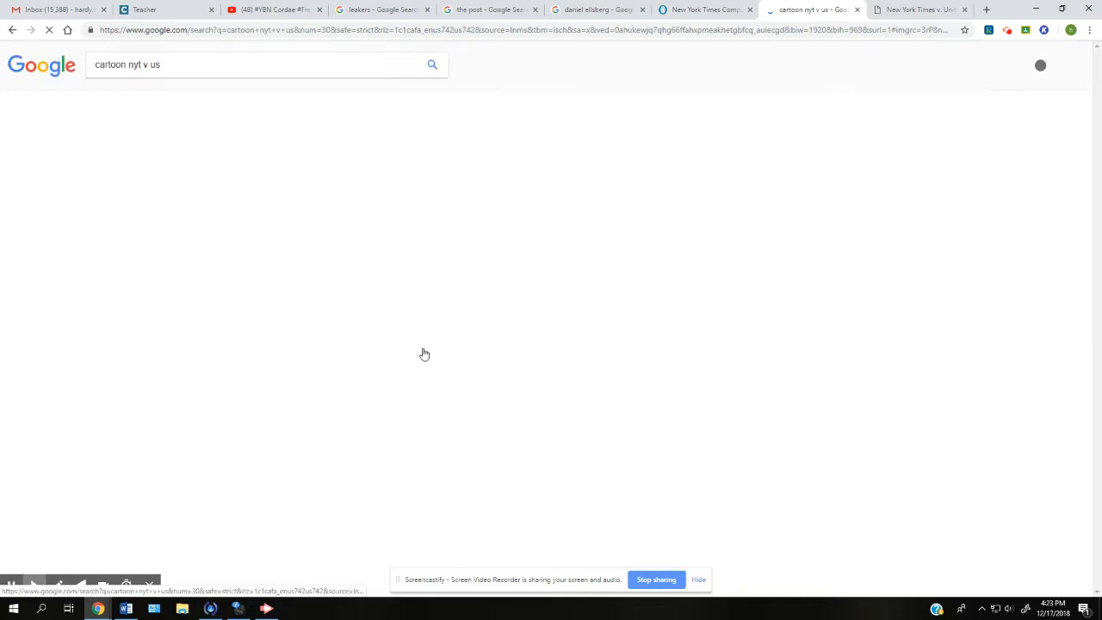
Switch to the tab with the New York Times v. United States comic strip
left_click(829, 9)
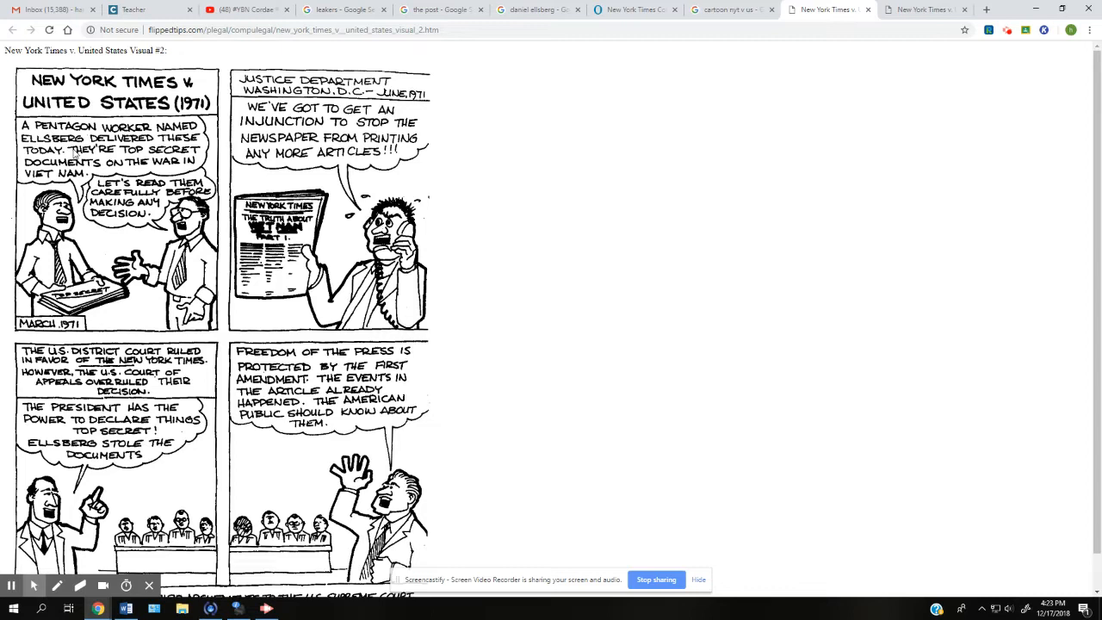
mouse_move(73, 154)
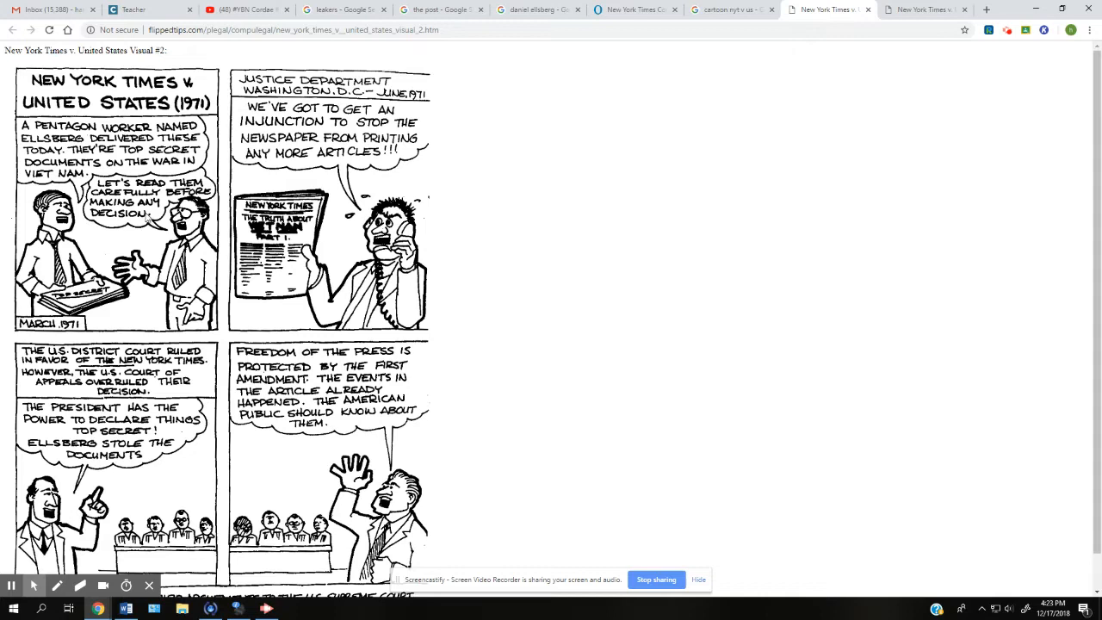
mouse_move(177, 272)
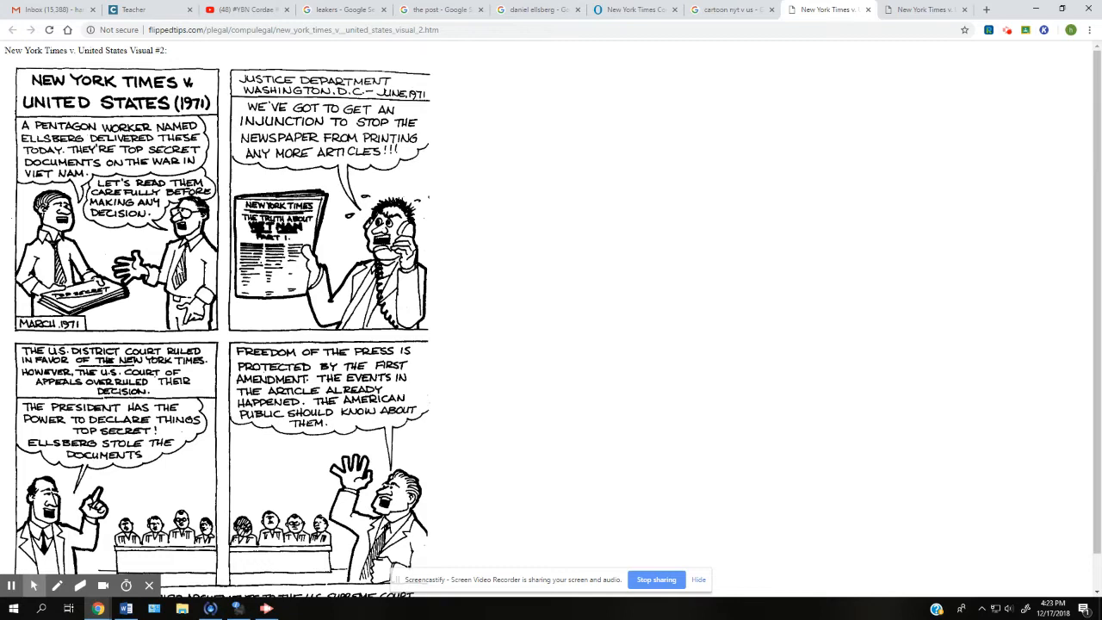
mouse_move(179, 271)
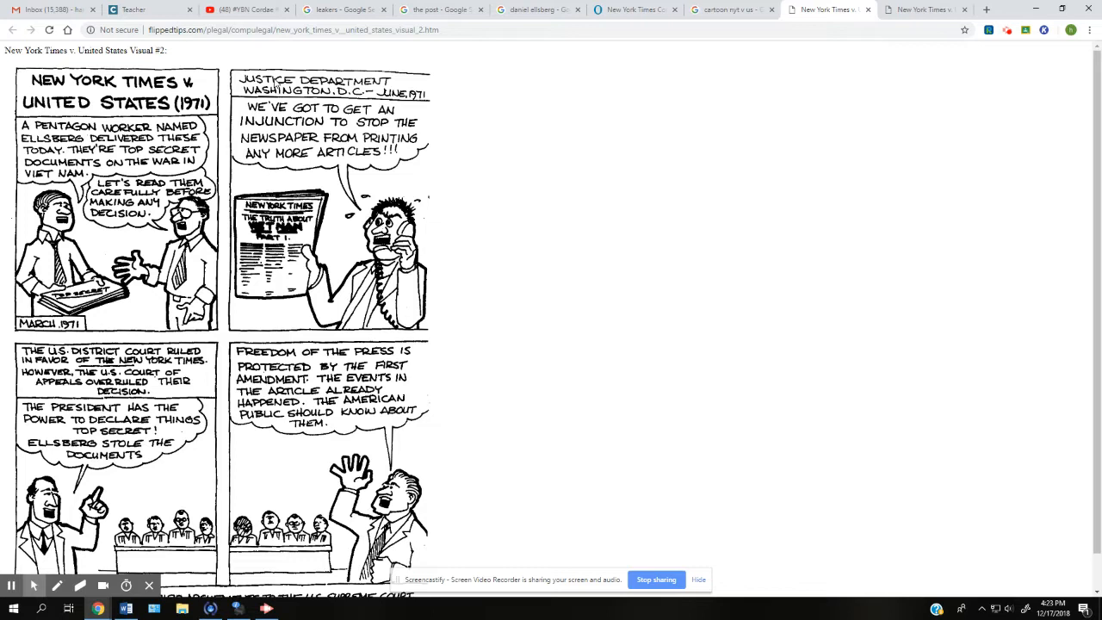
mouse_move(314, 115)
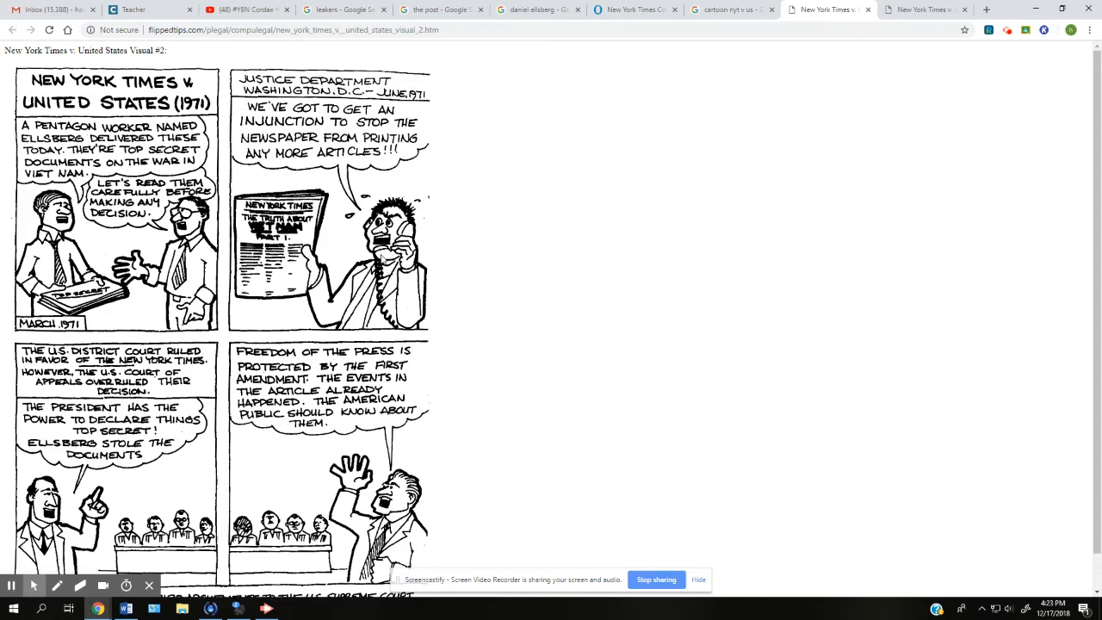
Scroll the flippedtips comic down to the caption about lawyers arguing before the Supreme Court
scroll("down", 3)
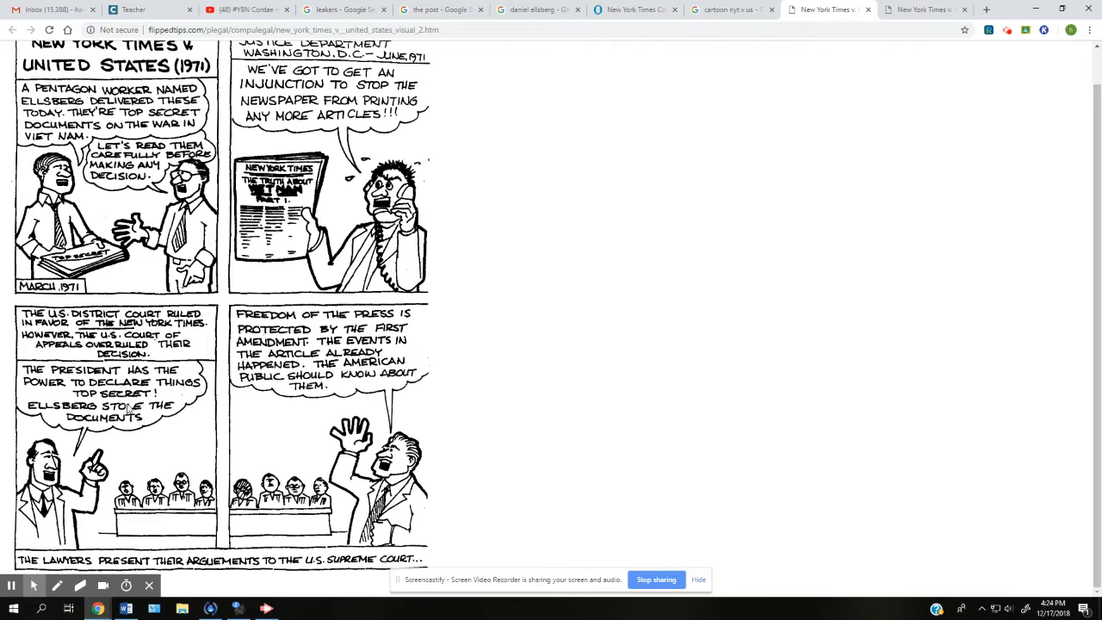
mouse_move(131, 386)
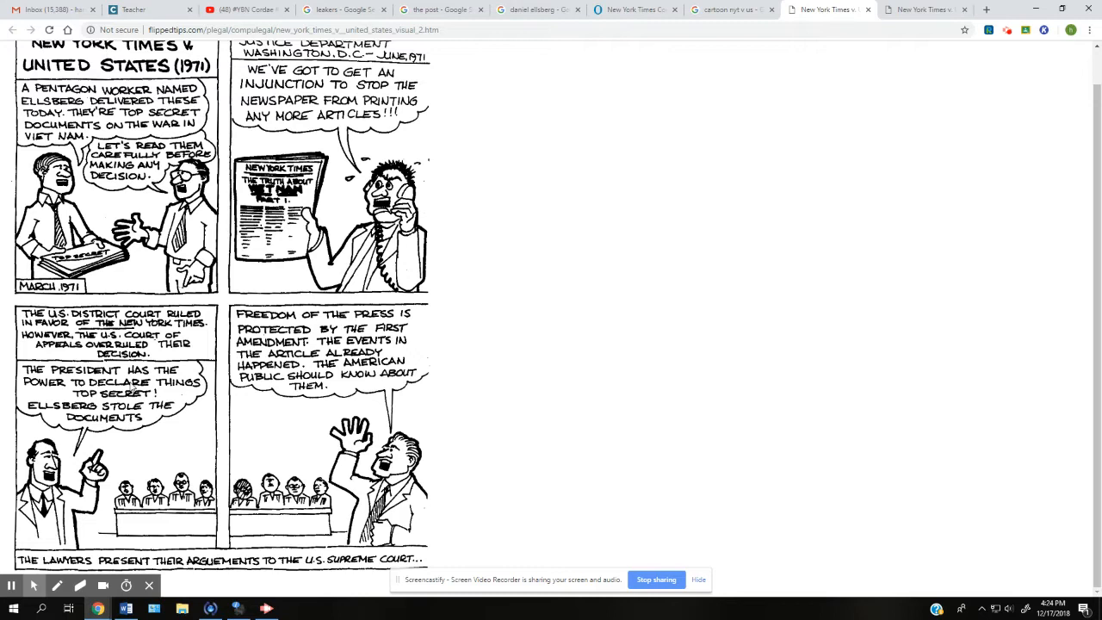
mouse_move(131, 387)
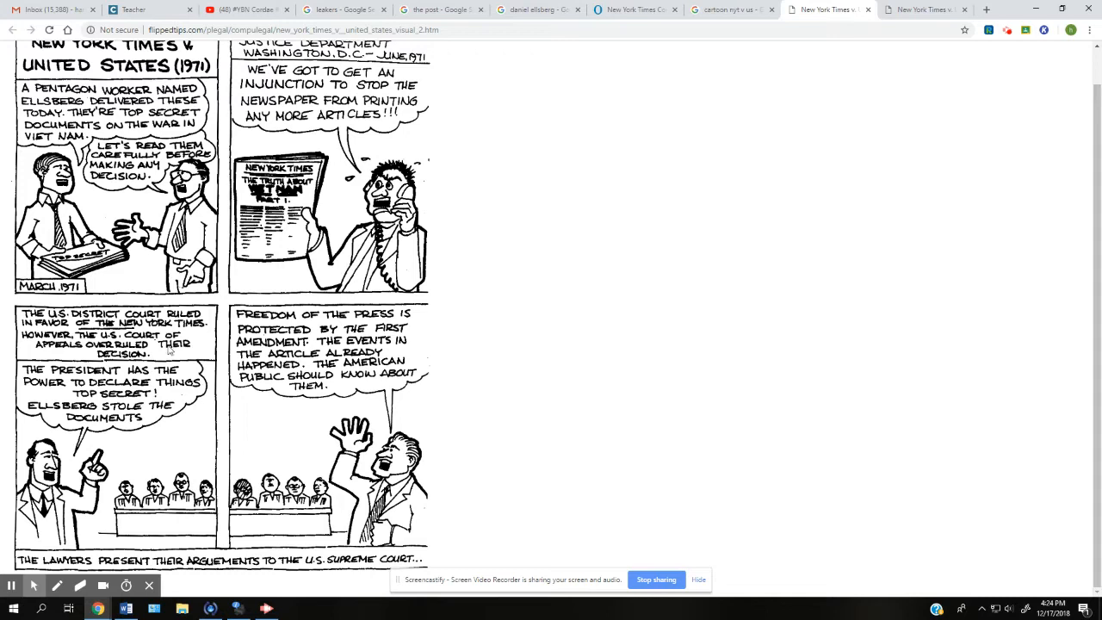
mouse_move(149, 390)
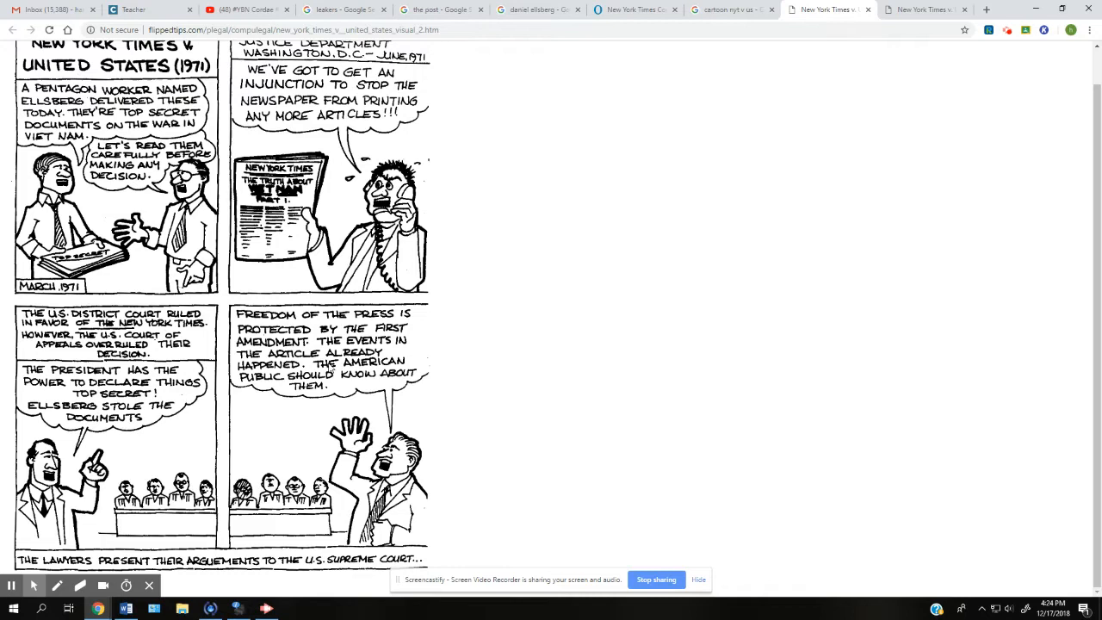
mouse_move(601, 503)
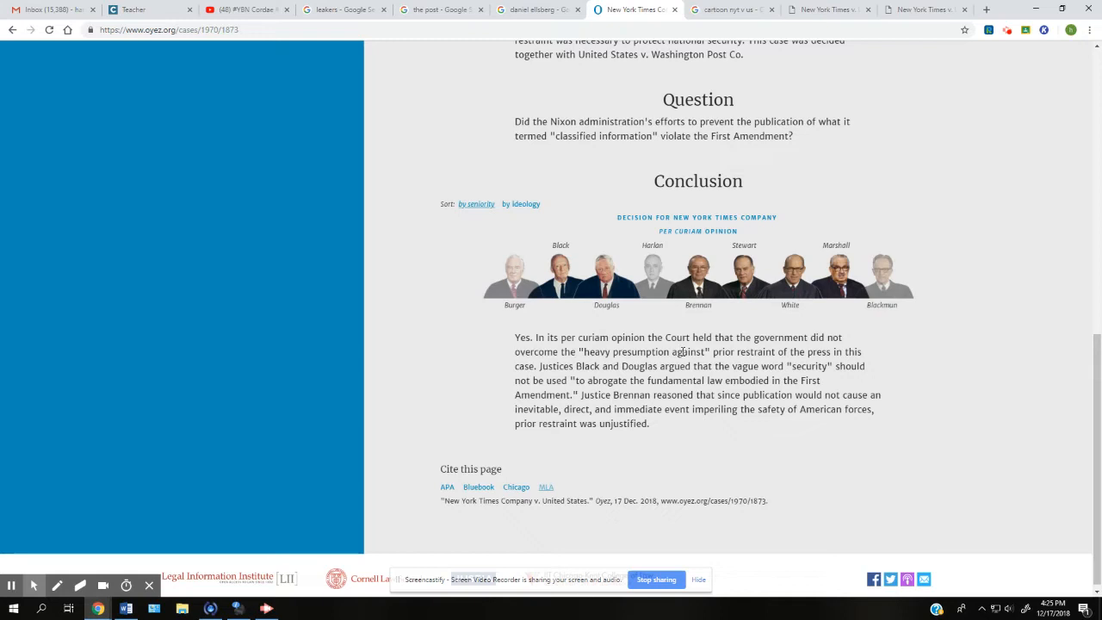
Highlight 'heavy presumption against' and the following line in the Oyez conclusion
left_click_drag(579, 351, 831, 351)
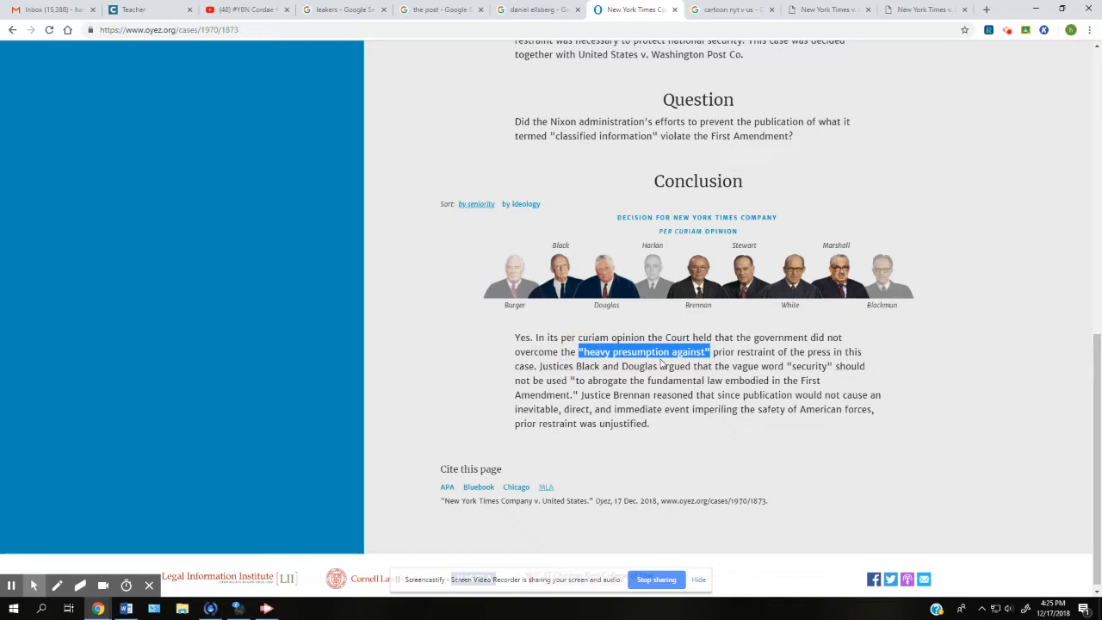
mouse_move(704, 366)
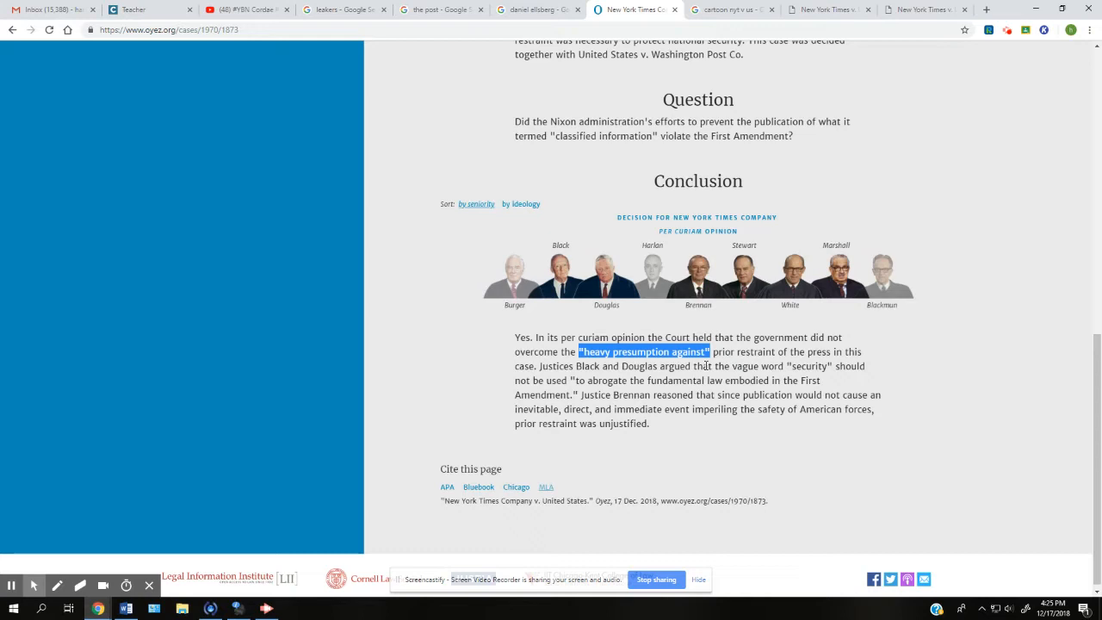
left_click_drag(623, 366, 832, 366)
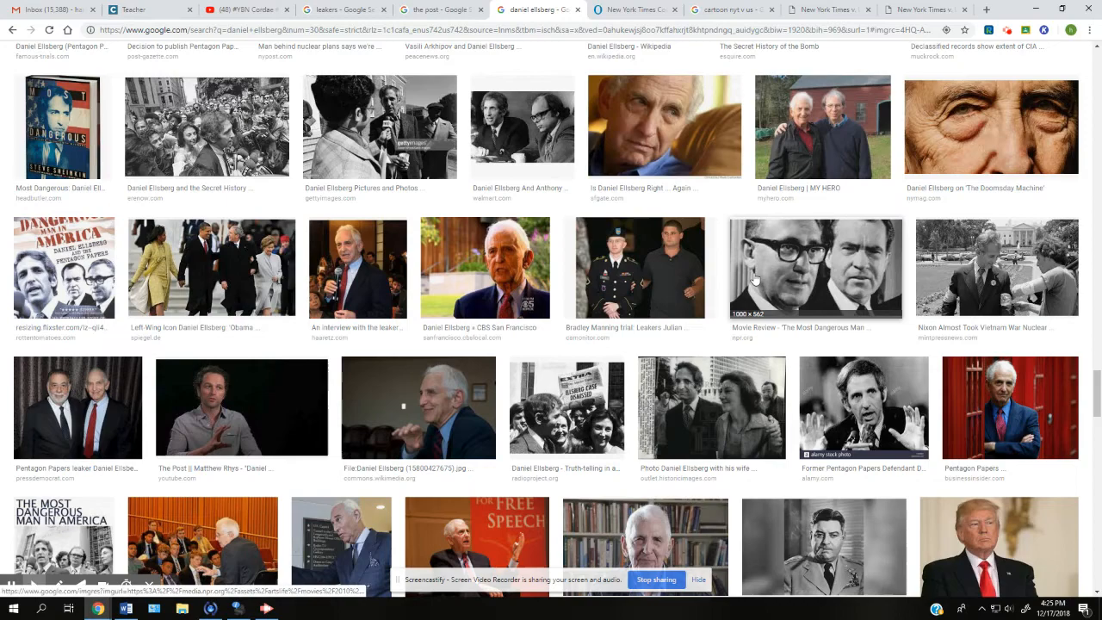
Scroll further through the Daniel Ellsberg photos, then move to the leakers search tab
scroll("down", 3)
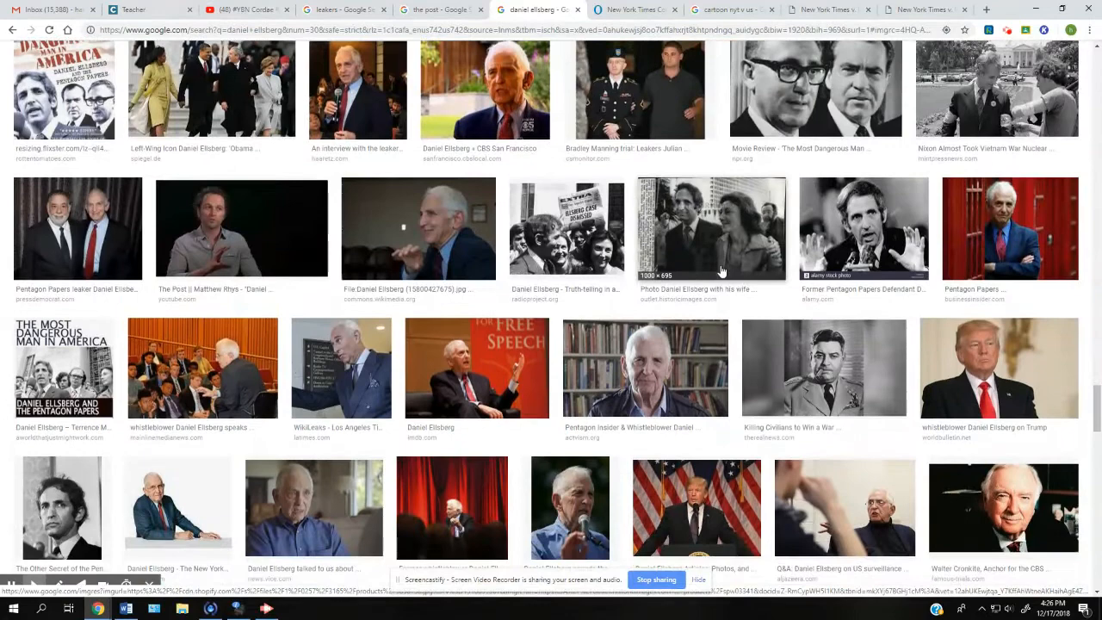
left_click(235, 80)
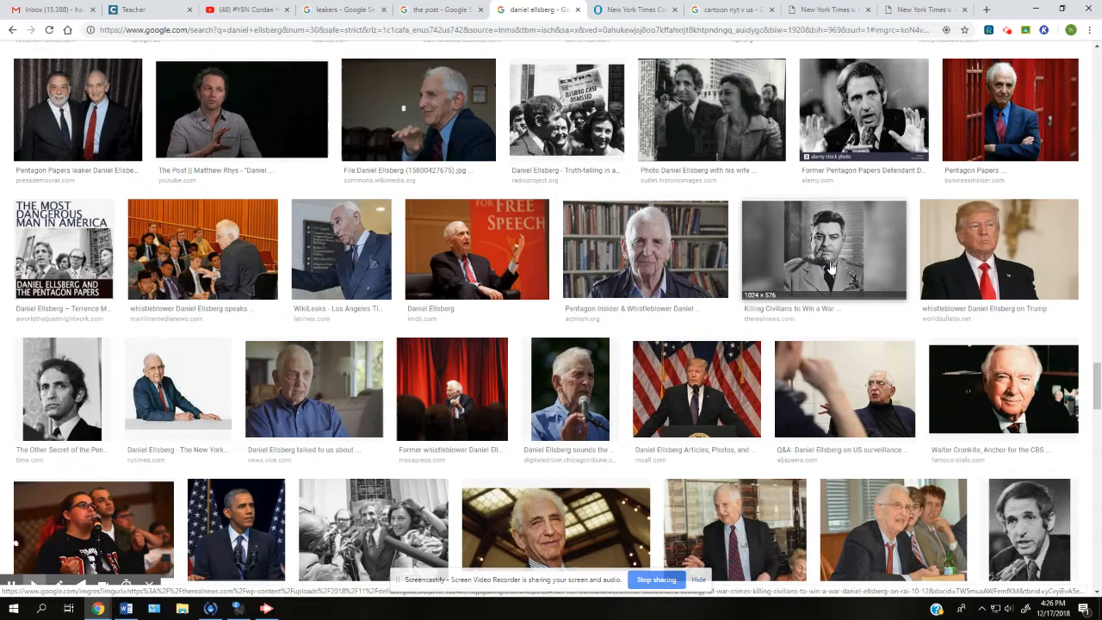
left_click(345, 9)
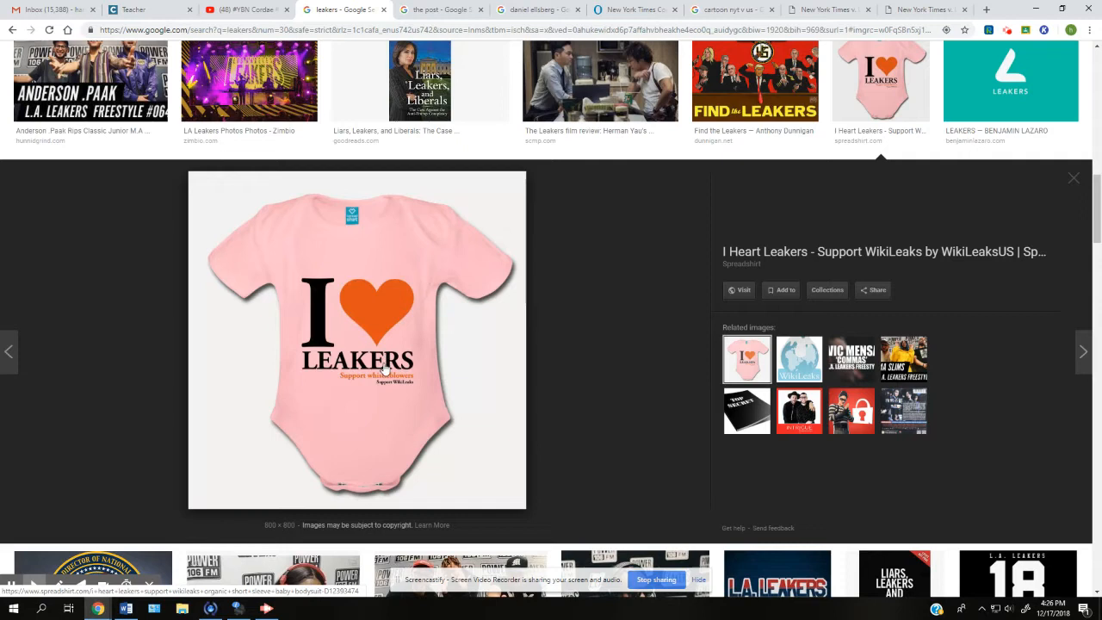
mouse_move(405, 383)
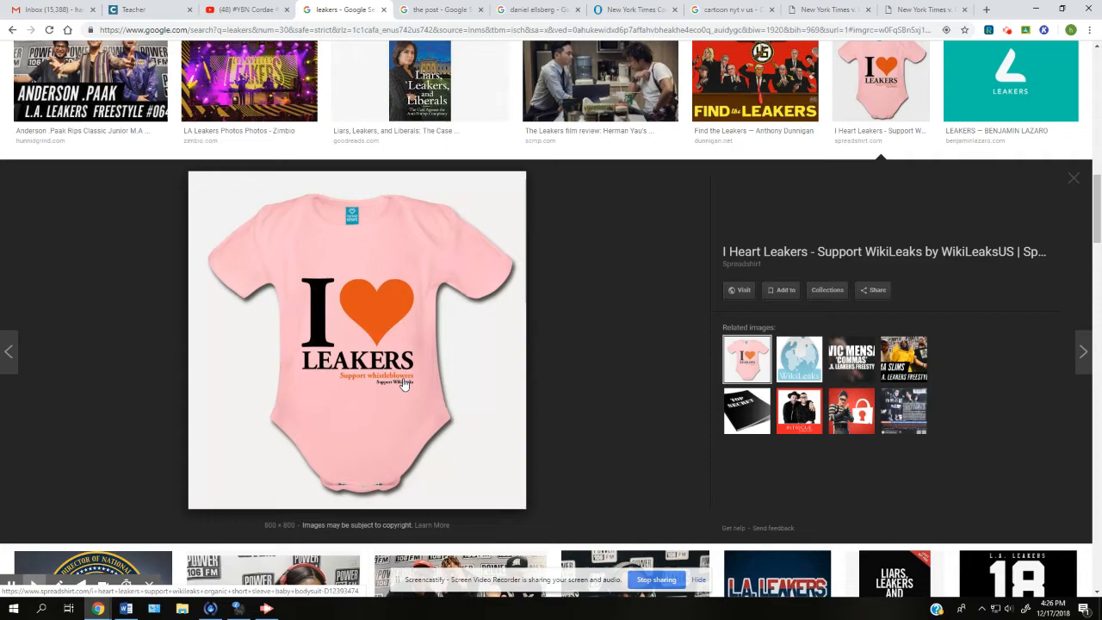
Leave the I Heart Leakers preview for the YouTube L.A. Leakers freestyle tab
left_click(248, 9)
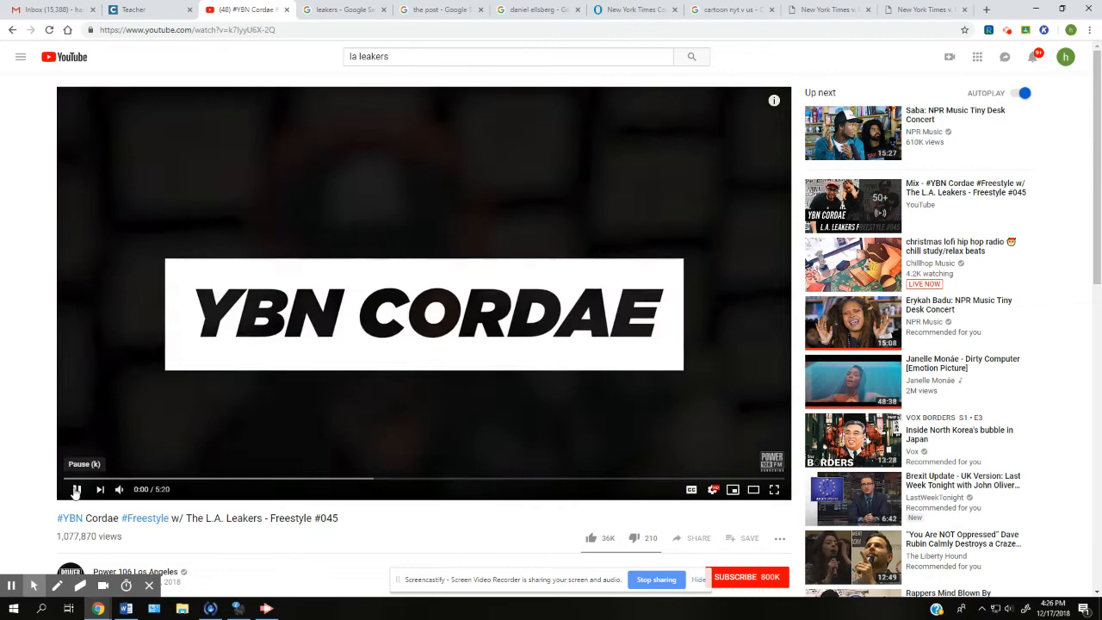
Play the YBN Cordae freestyle, raise the speaker volume to maximum, then return to the comic
left_click(76, 489)
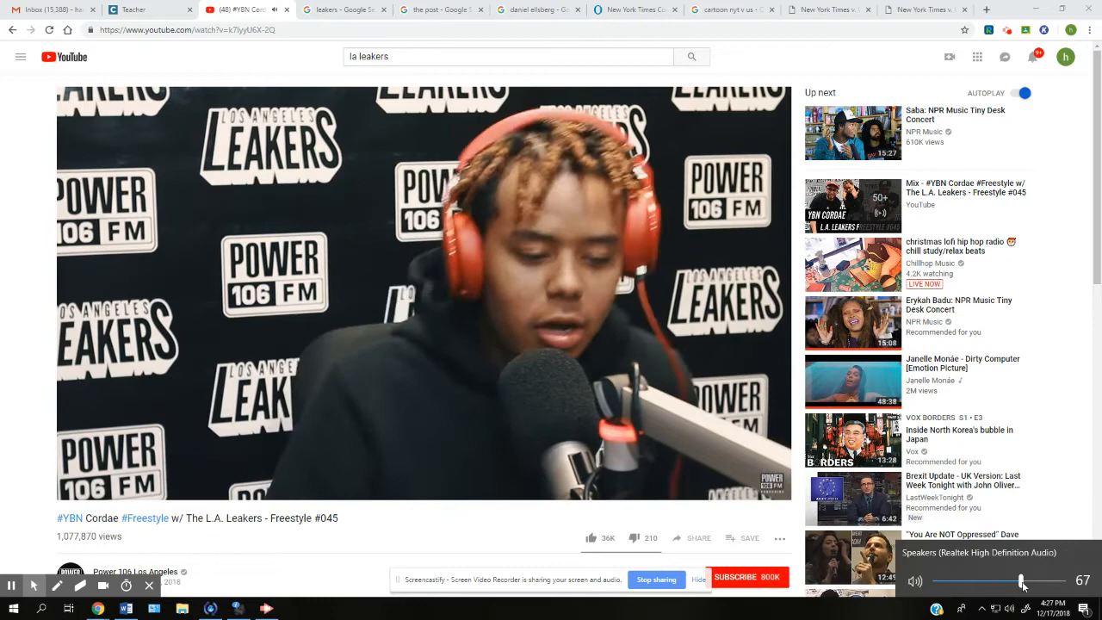
left_click_drag(1021, 581, 1060, 580)
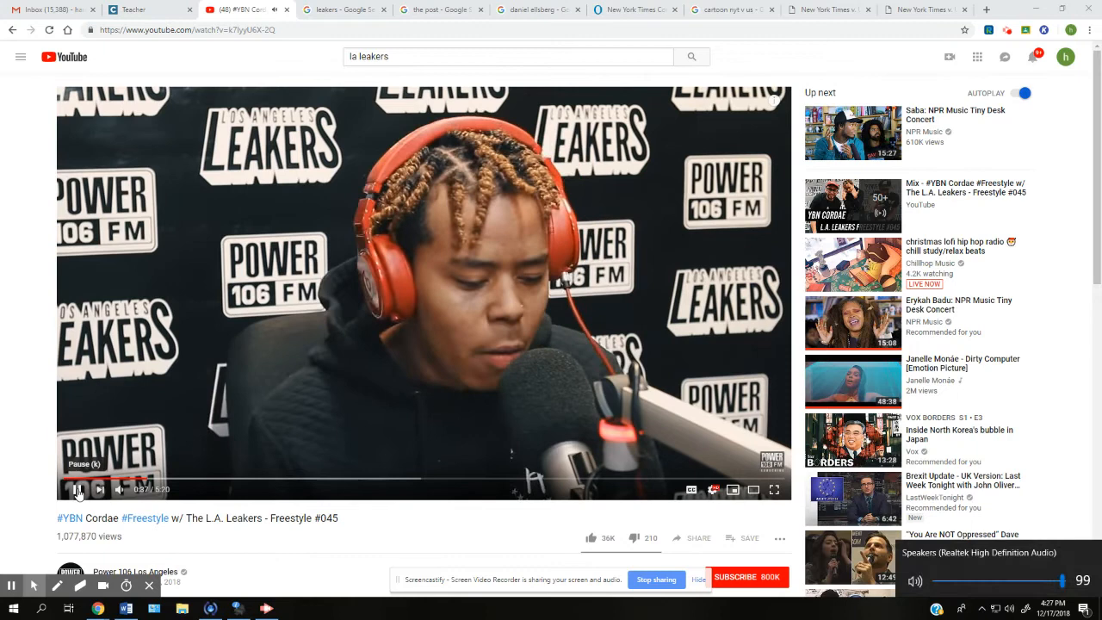
left_click(926, 9)
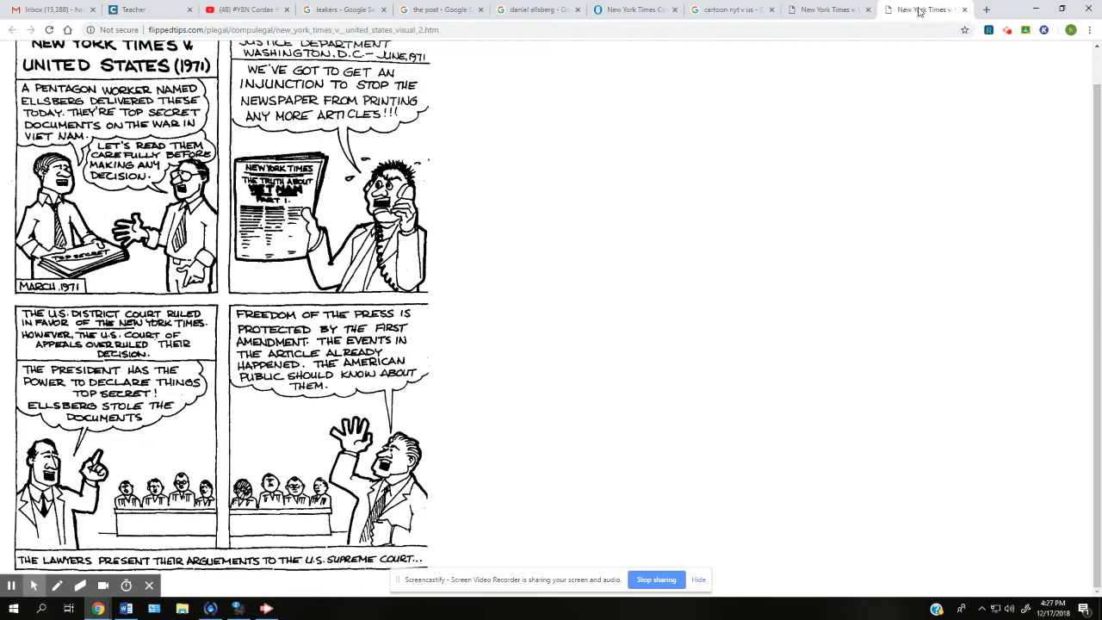